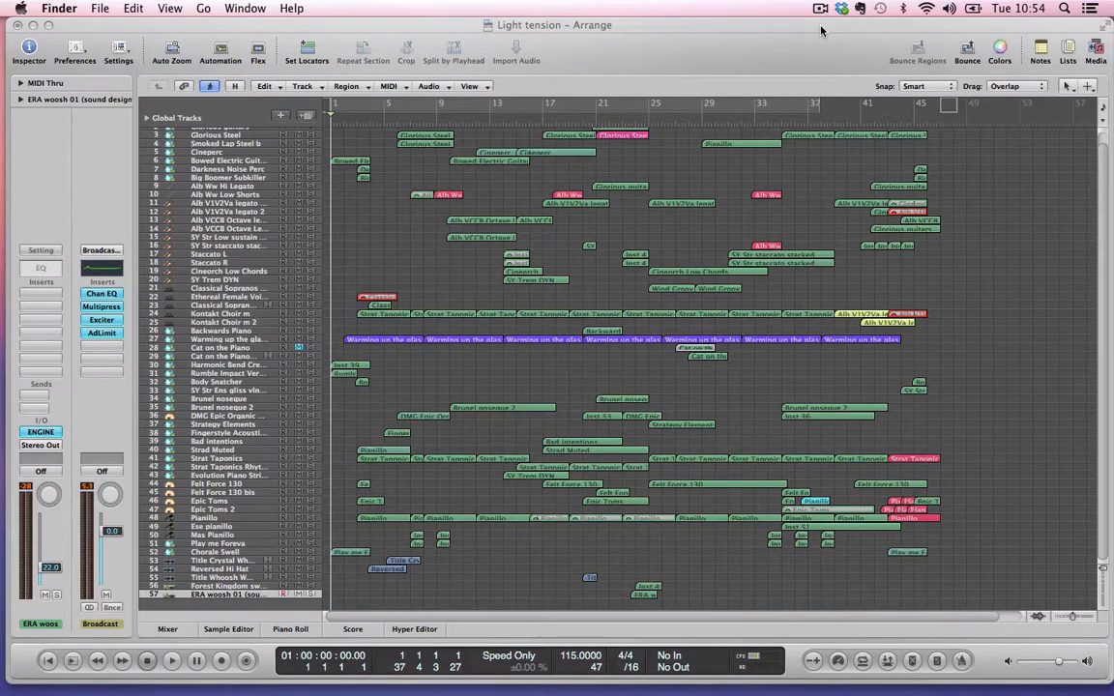
mouse_move(846, 171)
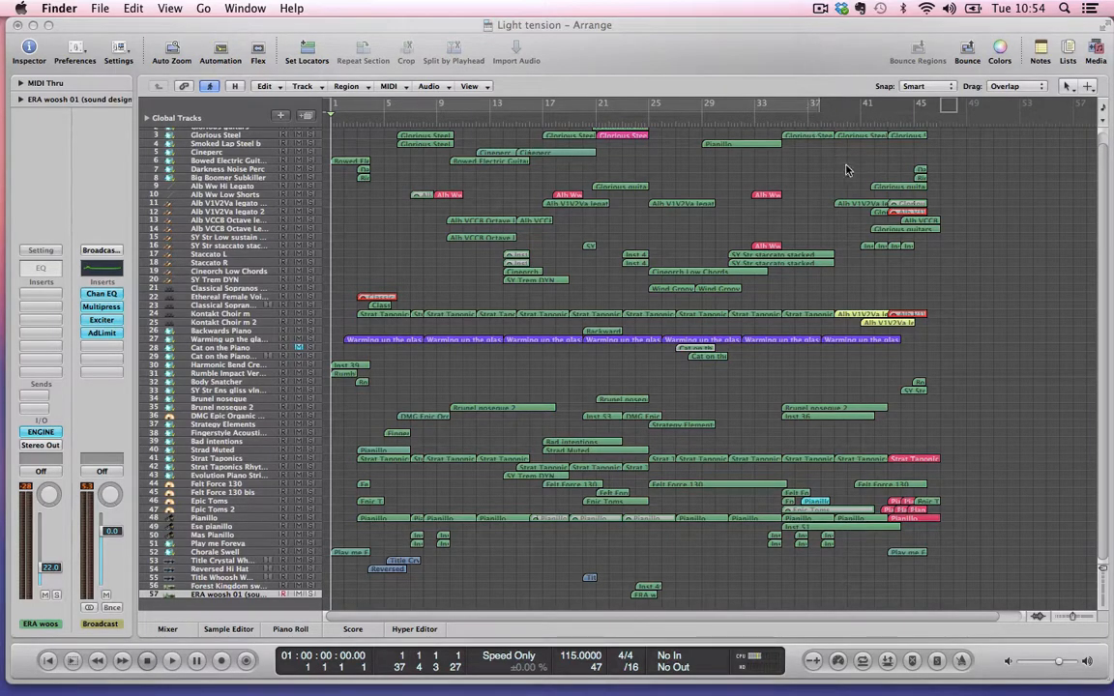
mouse_move(814, 238)
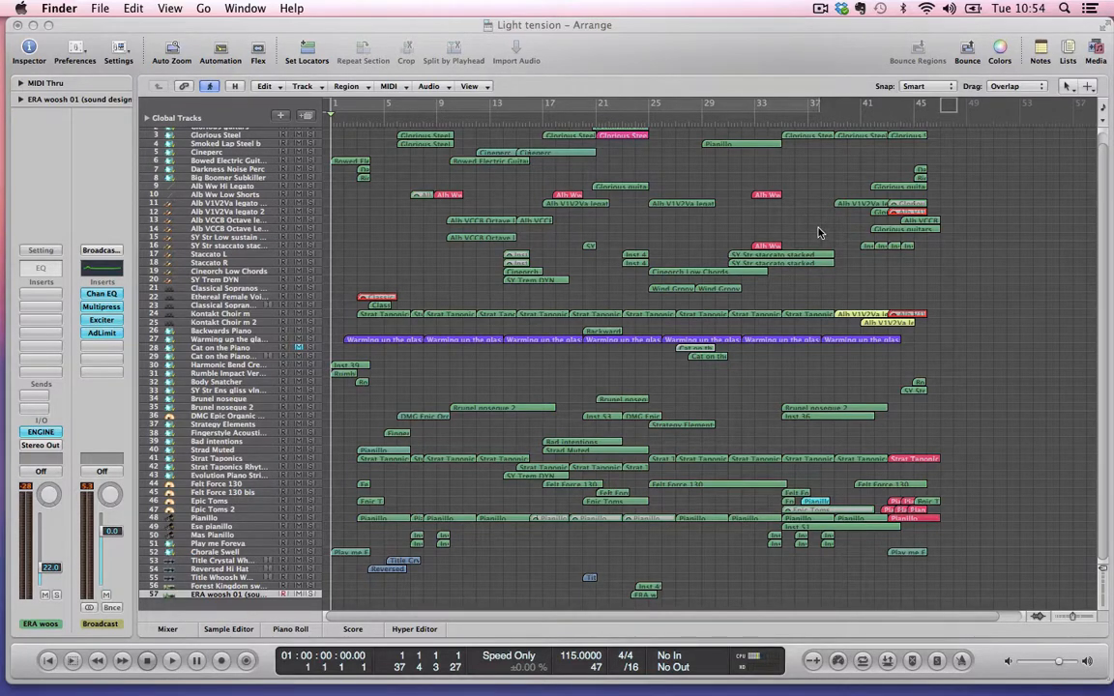
mouse_move(380, 498)
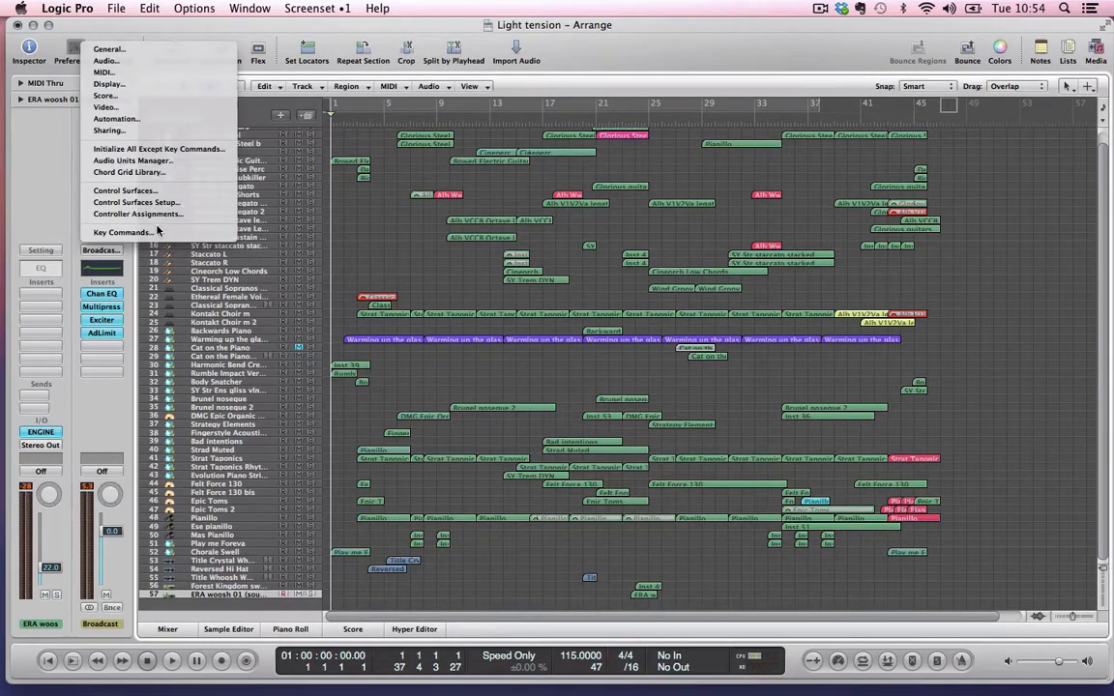
- Open the Key Commands settings window from the Options menu
left_click(123, 231)
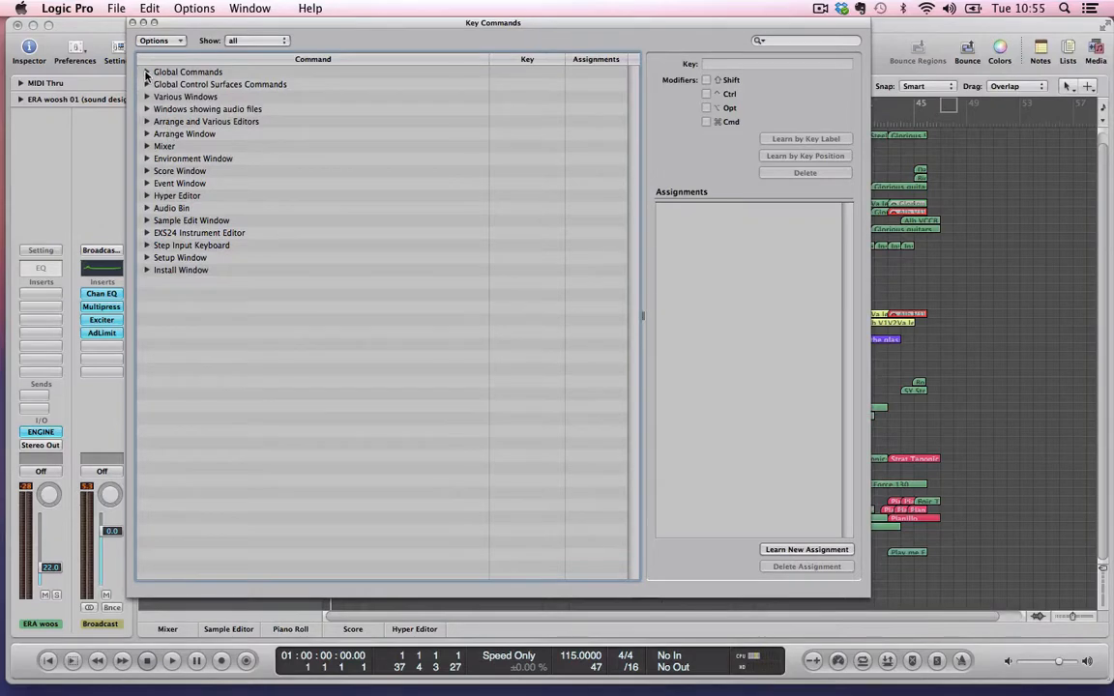
- Expand Global Commands to reveal Play, Stop, Record and their assigned keys
left_click(147, 71)
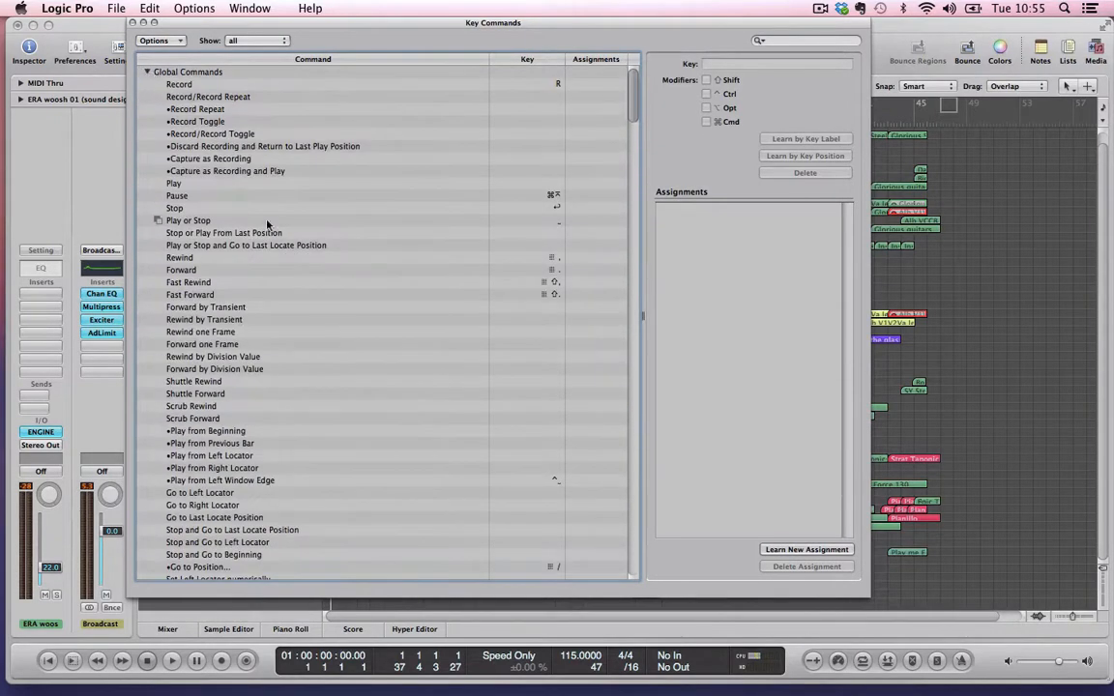
mouse_move(262, 482)
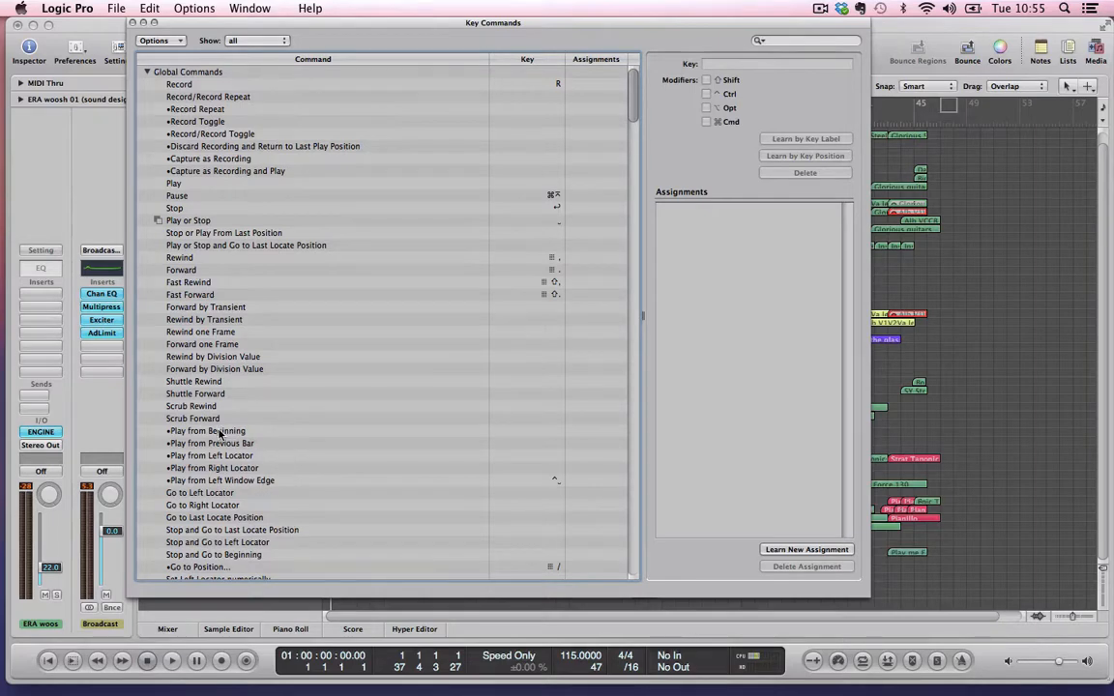
mouse_move(217, 432)
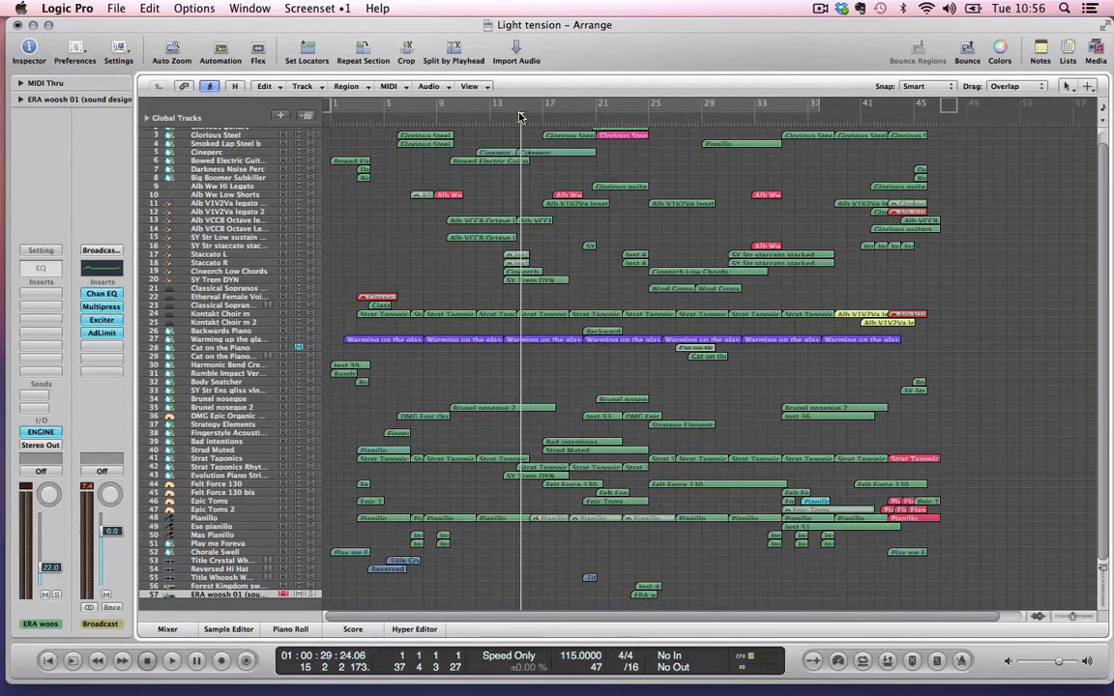
mouse_move(513, 127)
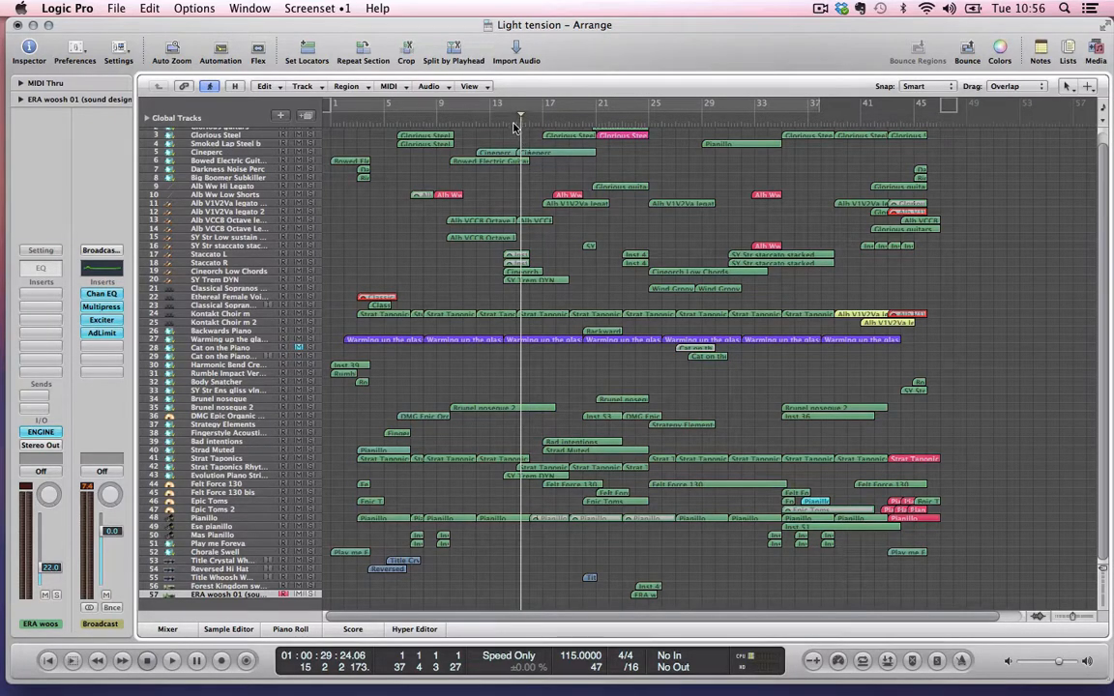
mouse_move(559, 173)
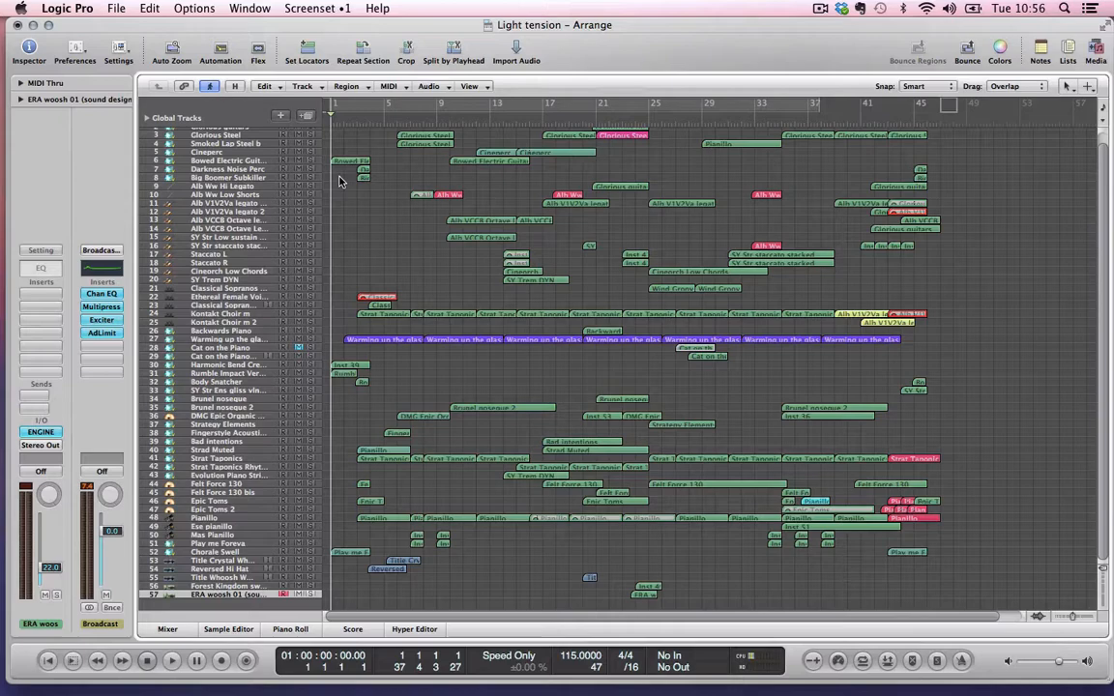
- Place the playhead near bar 10 and start playback of the arrangement
left_click(470, 121)
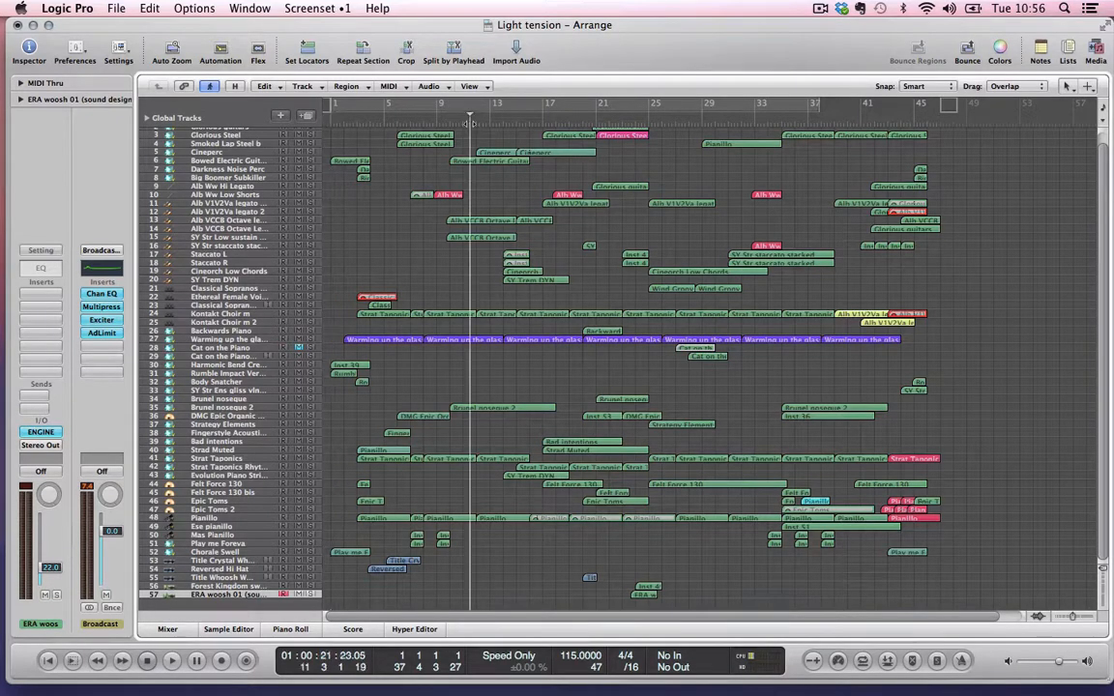
left_click(171, 660)
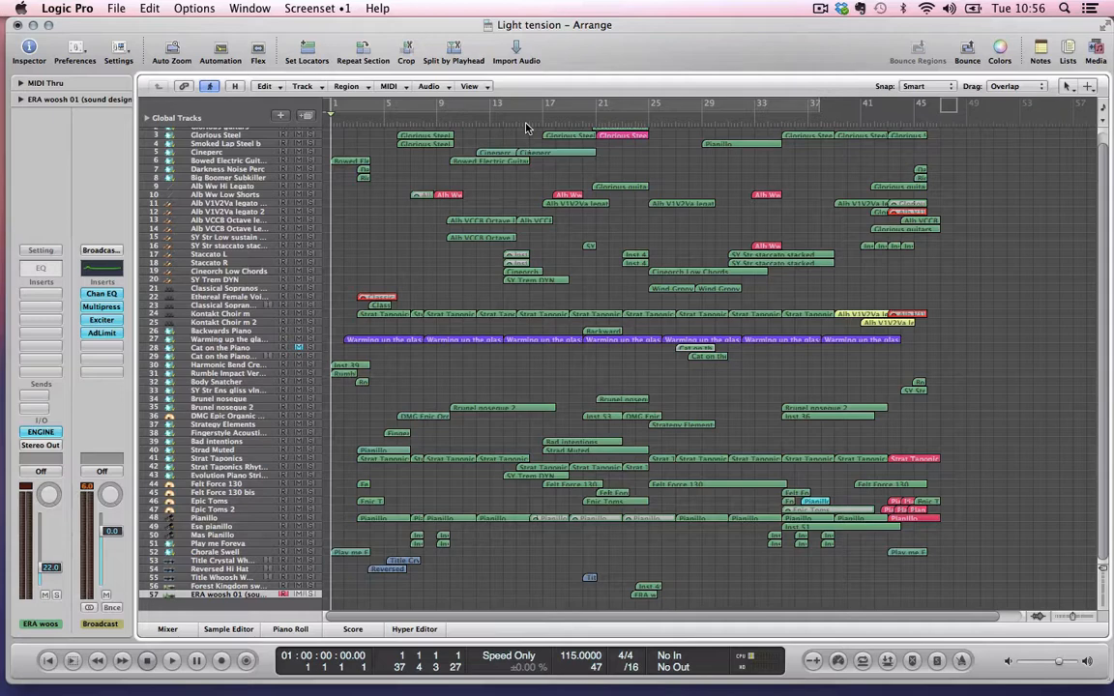
left_click(171, 660)
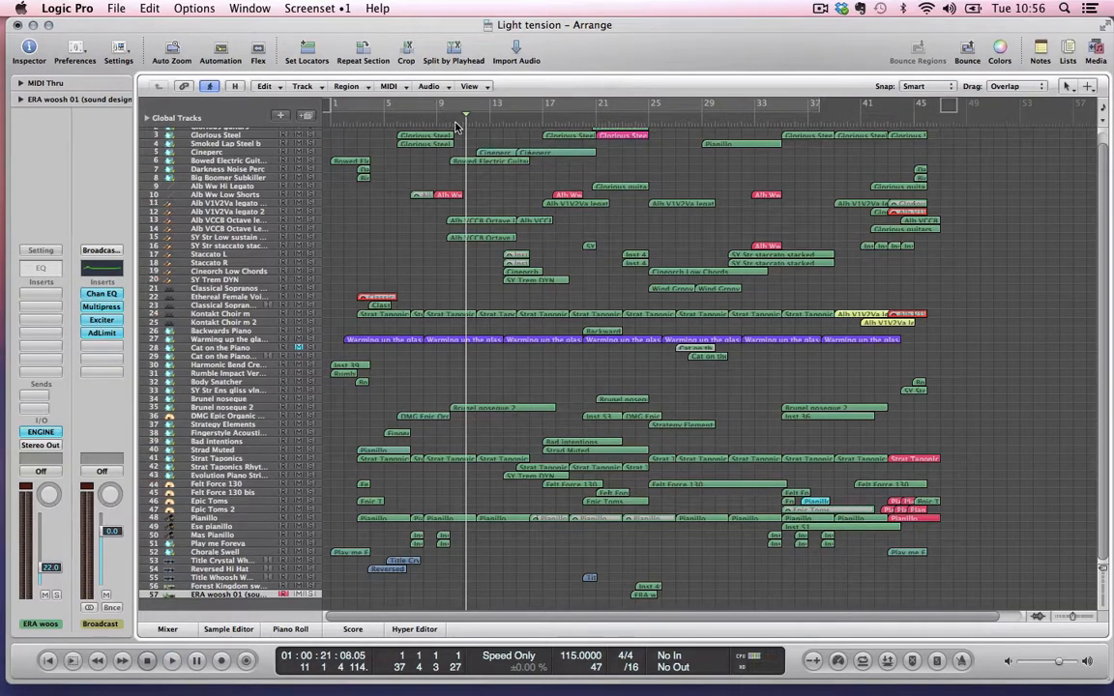
left_click(171, 660)
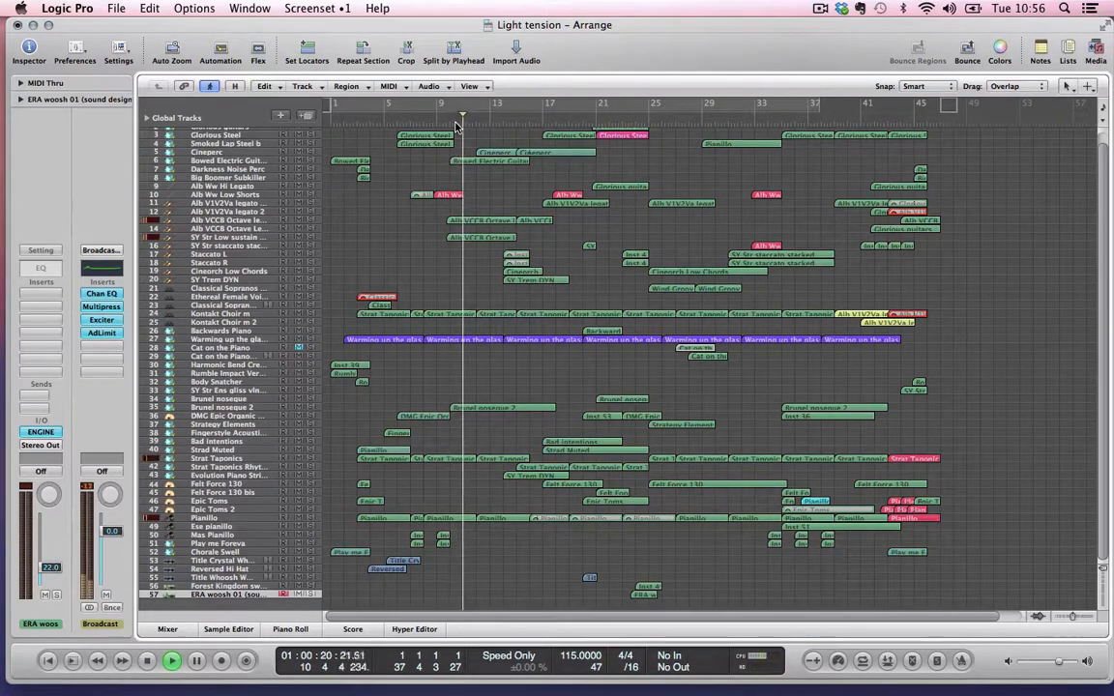